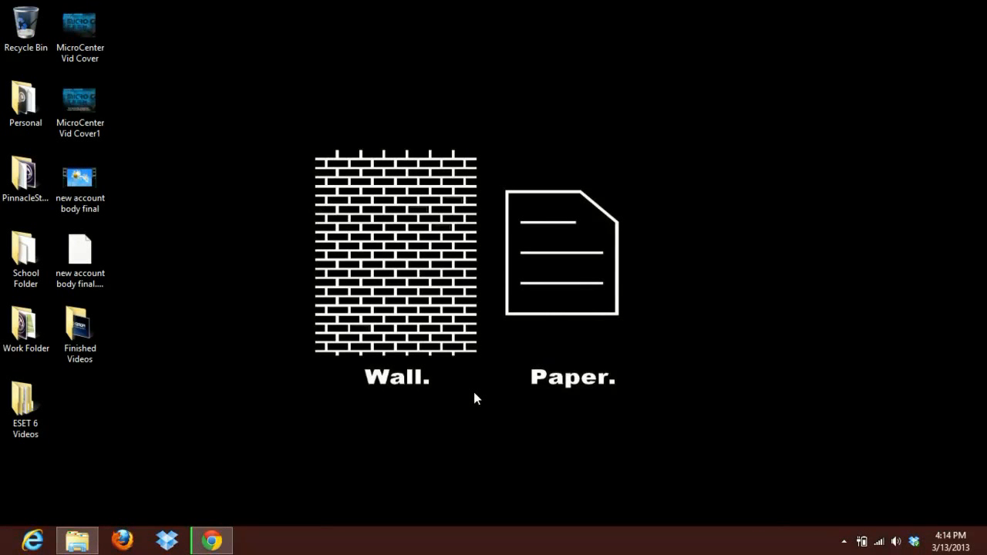
Step: Launch ESET Smart Security 5 from a desktop search for 'eset' and show its Home overview
{"action": "type", "text": "eset"}
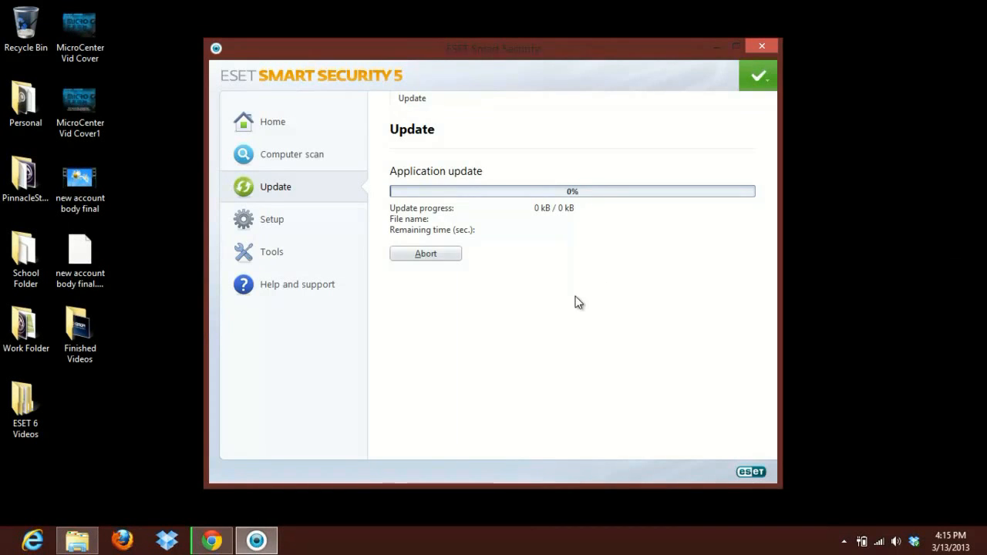
{"action": "left_click", "coordinate": [271, 120]}
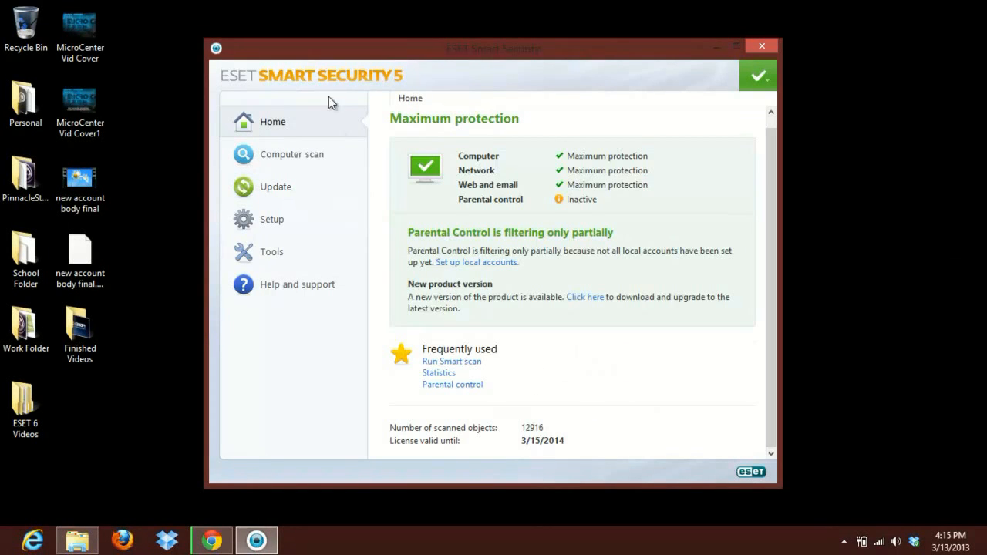
{"action": "mouse_move", "coordinate": [466, 237]}
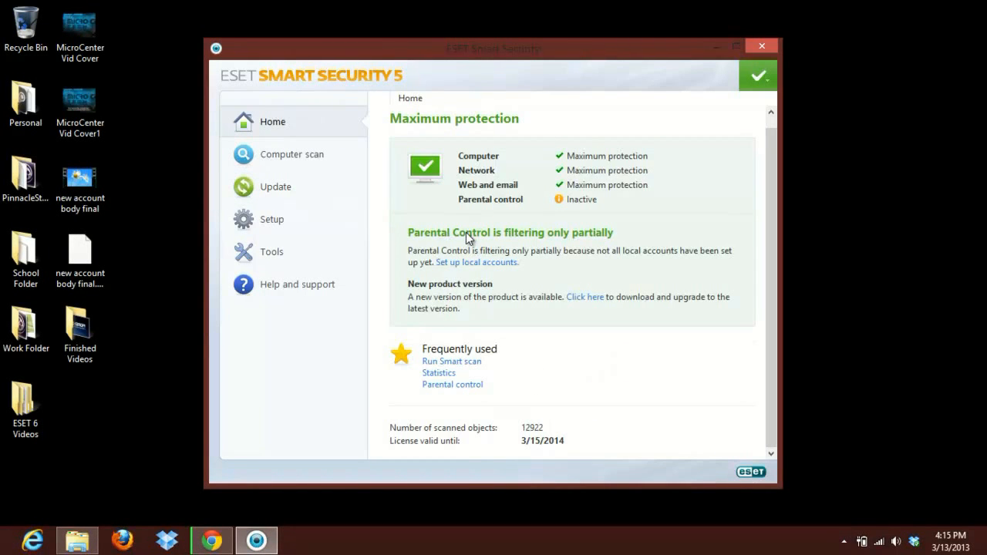
{"action": "mouse_move", "coordinate": [417, 292]}
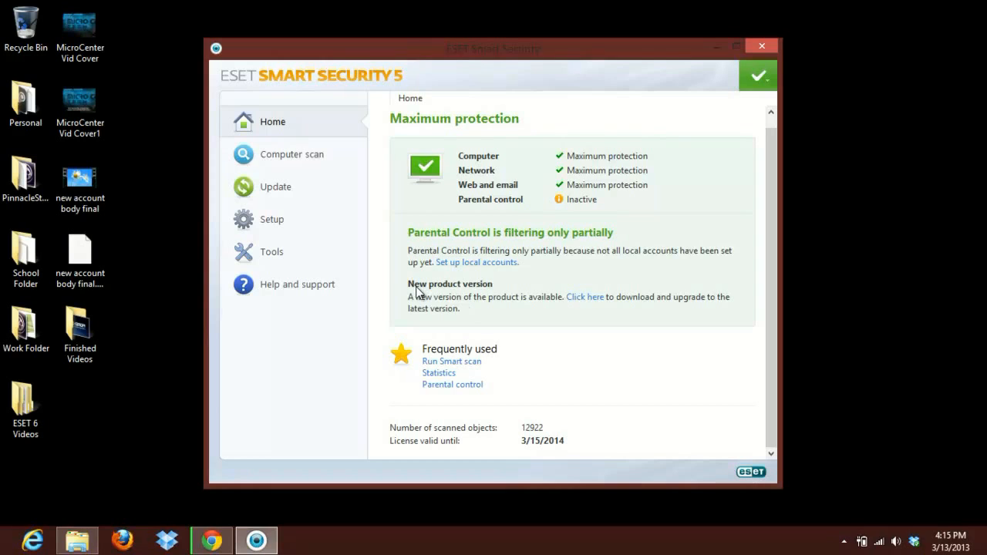
{"action": "mouse_move", "coordinate": [543, 313]}
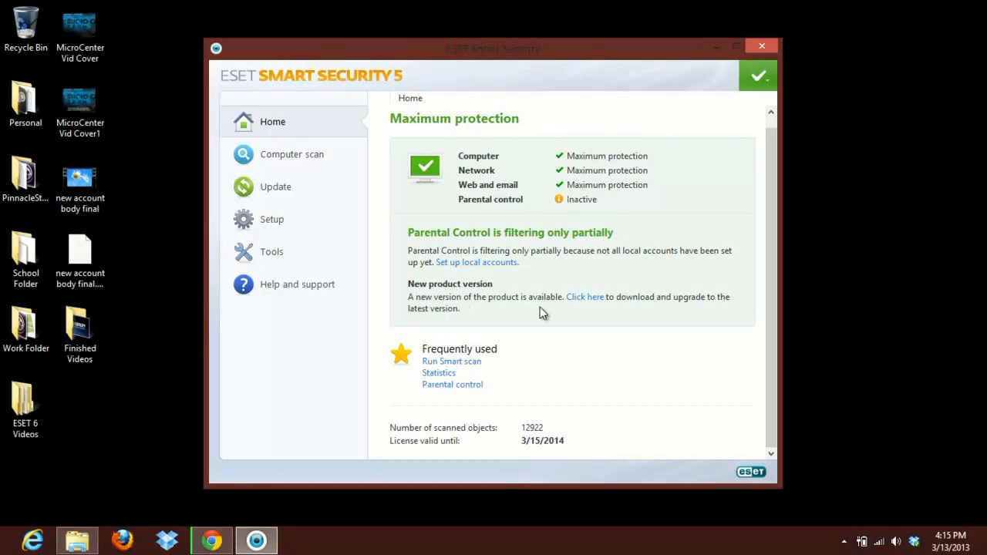
Step: From Update, check for a newer product version and install the available 6.0.308.0
{"action": "left_click", "coordinate": [274, 186]}
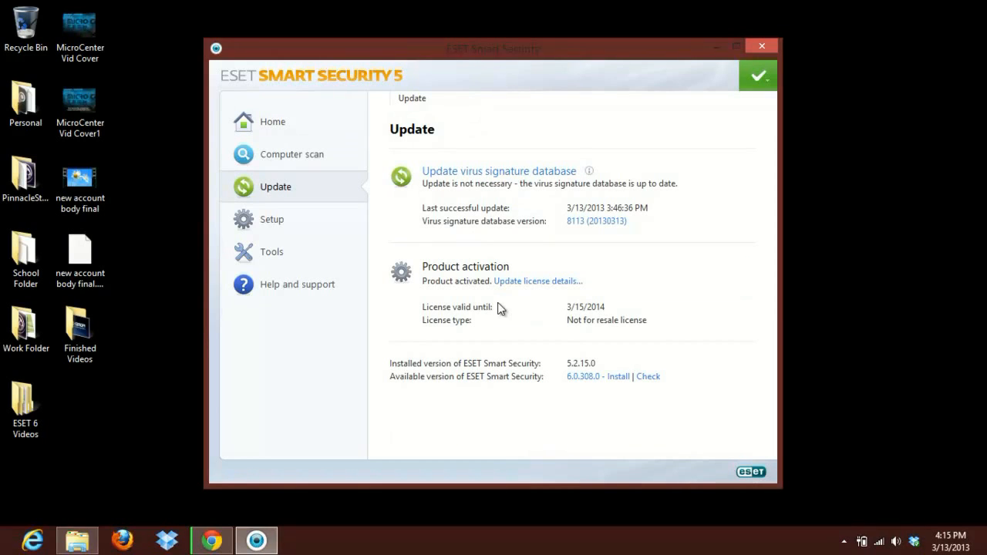
{"action": "mouse_move", "coordinate": [654, 382]}
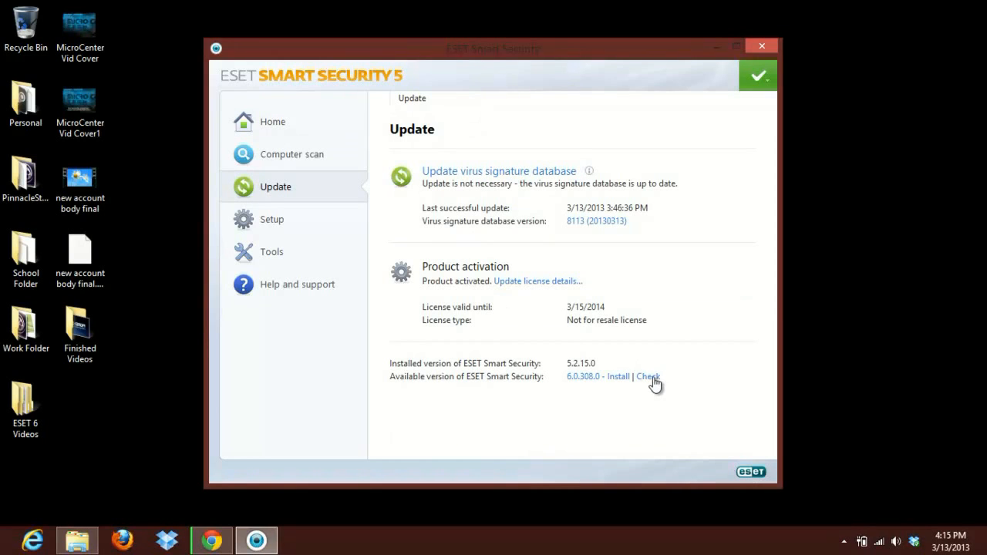
{"action": "left_click", "coordinate": [648, 376]}
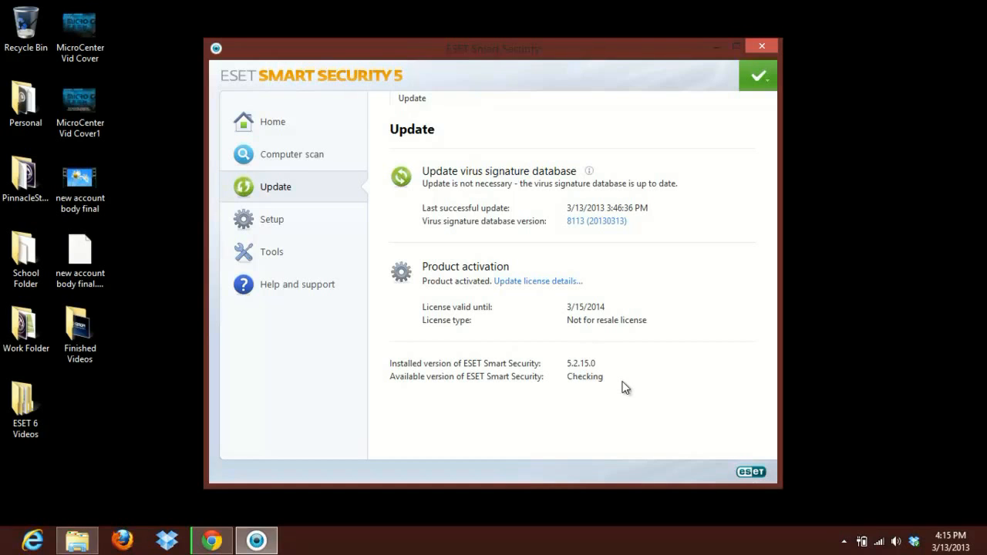
{"action": "mouse_move", "coordinate": [494, 398]}
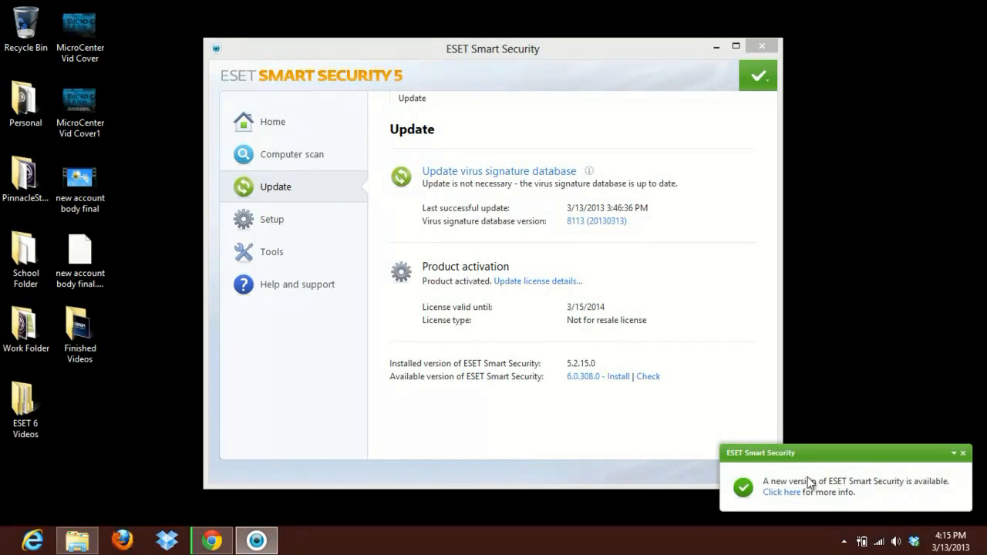
{"action": "mouse_move", "coordinate": [891, 499]}
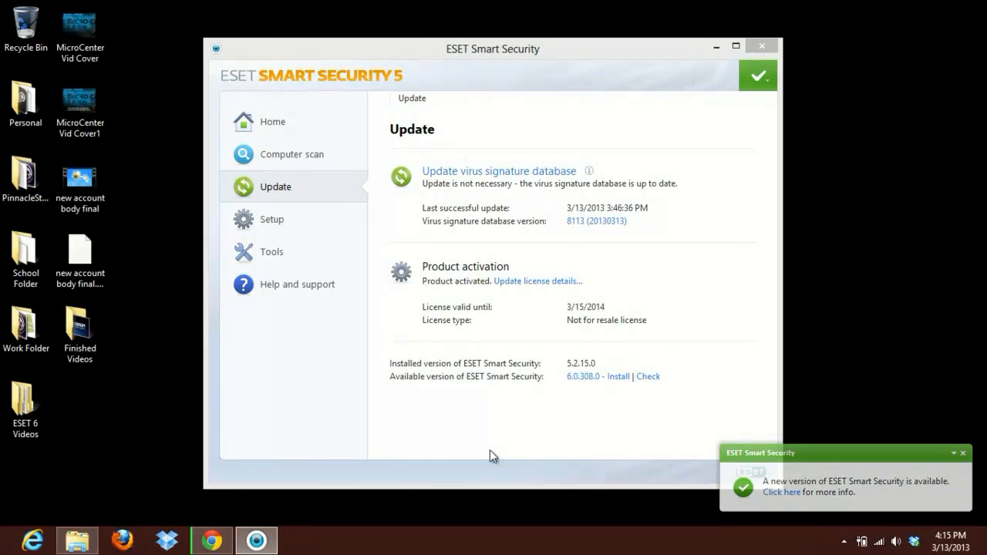
{"action": "left_click", "coordinate": [617, 376]}
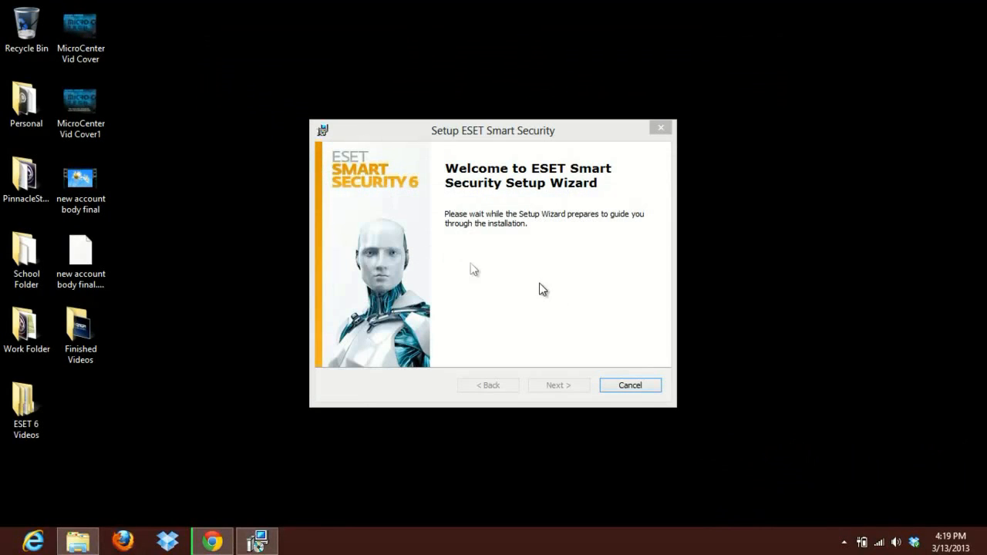
Step: Reposition the version 6 setup wizard and advance past its welcome page to the license agreement
{"action": "left_click_drag", "start_coordinate": [492, 130], "coordinate": [452, 99]}
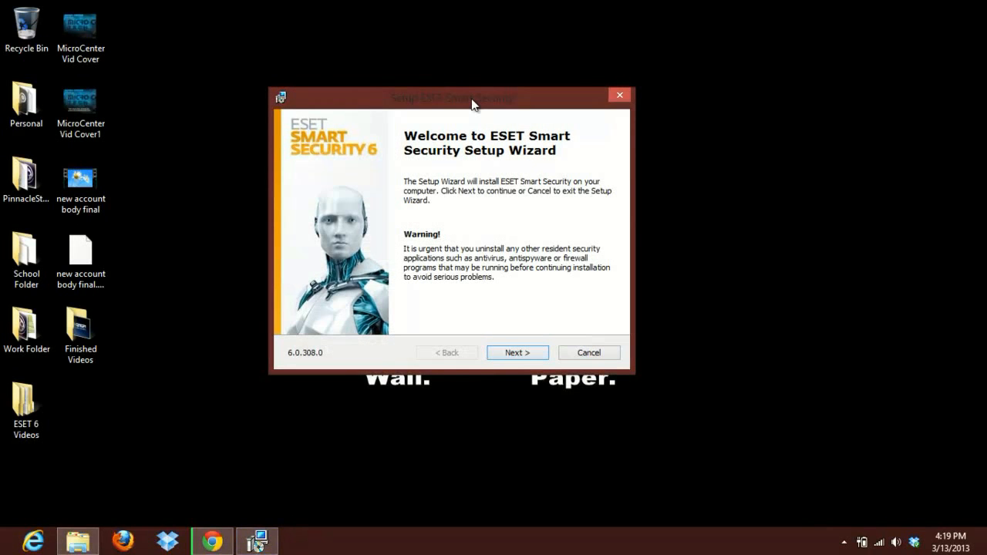
{"action": "mouse_move", "coordinate": [716, 22]}
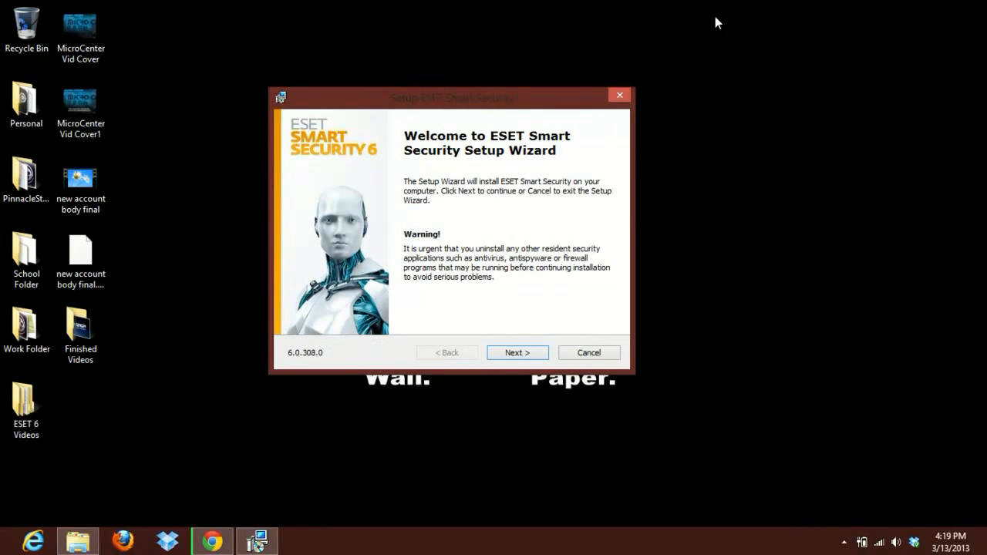
{"action": "mouse_move", "coordinate": [459, 302]}
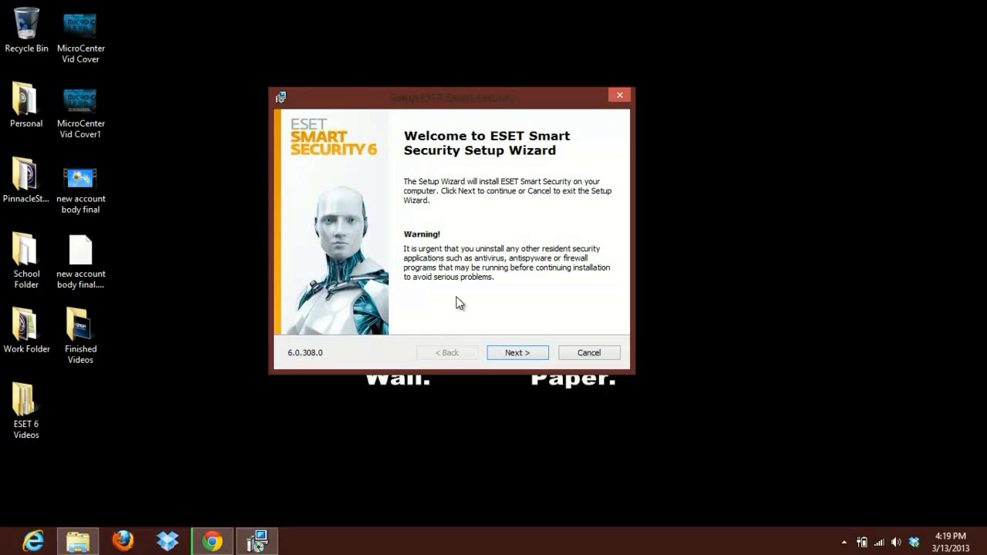
{"action": "mouse_move", "coordinate": [488, 342]}
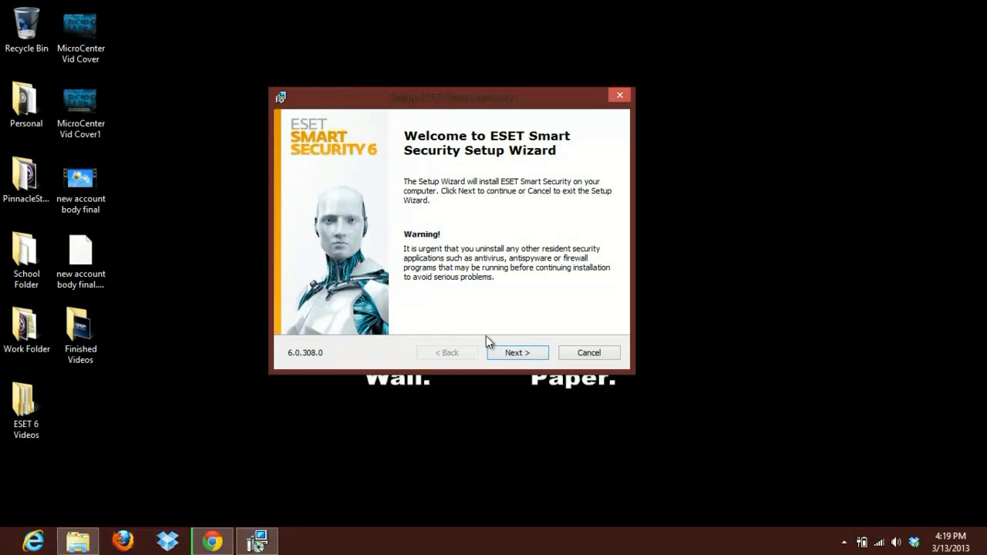
{"action": "left_click", "coordinate": [517, 351]}
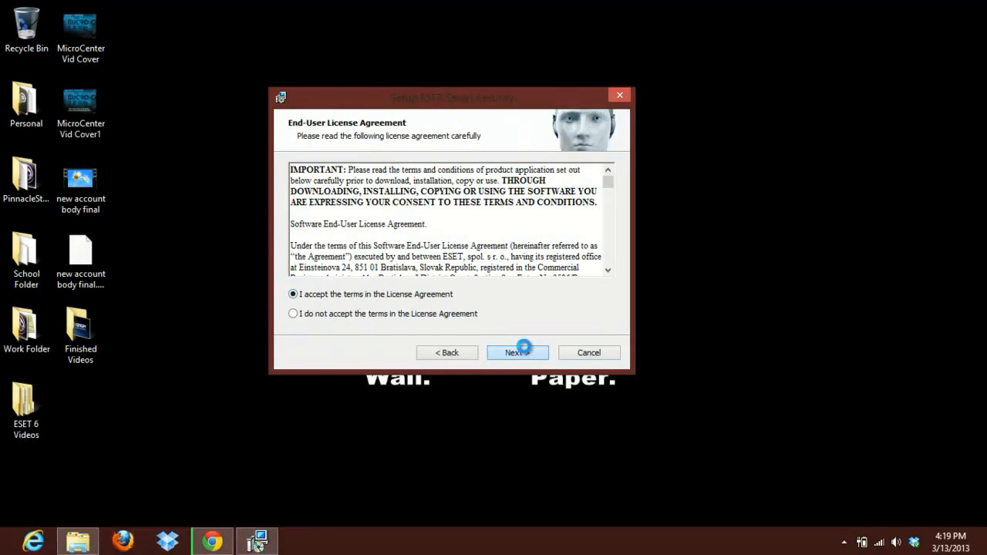
Step: Accept the license and keep current settings with Typical mode, reaching Ready to Install
{"action": "left_click", "coordinate": [519, 352]}
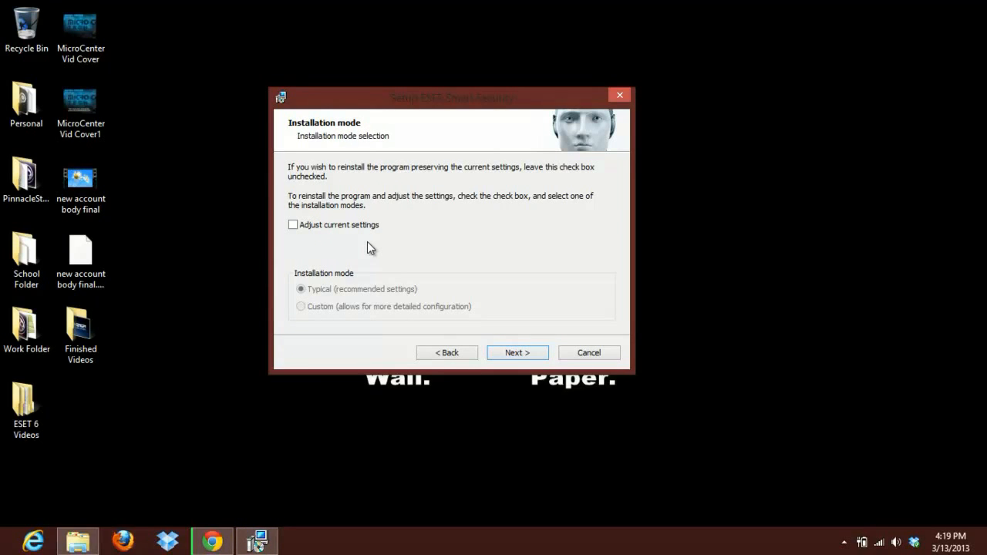
{"action": "mouse_move", "coordinate": [450, 301]}
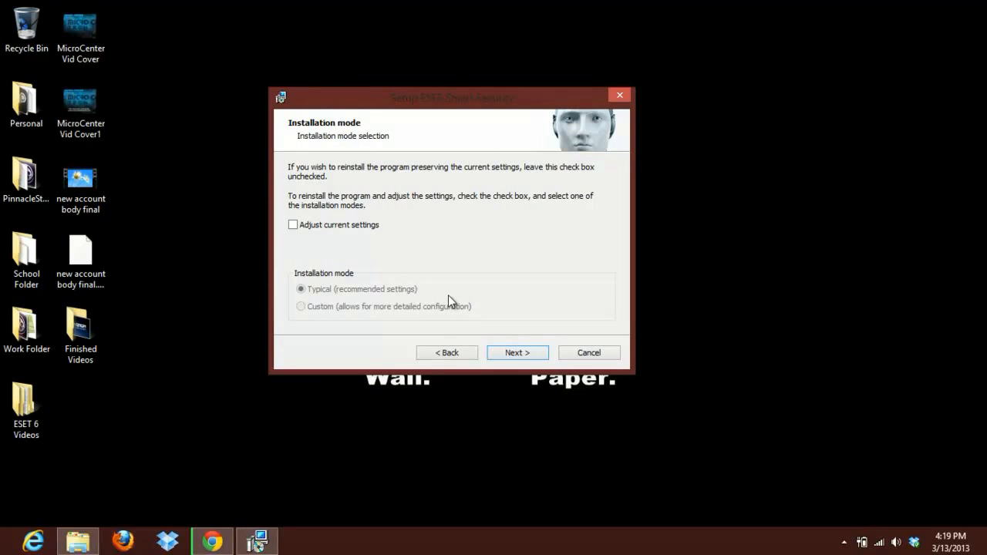
{"action": "left_click", "coordinate": [516, 352]}
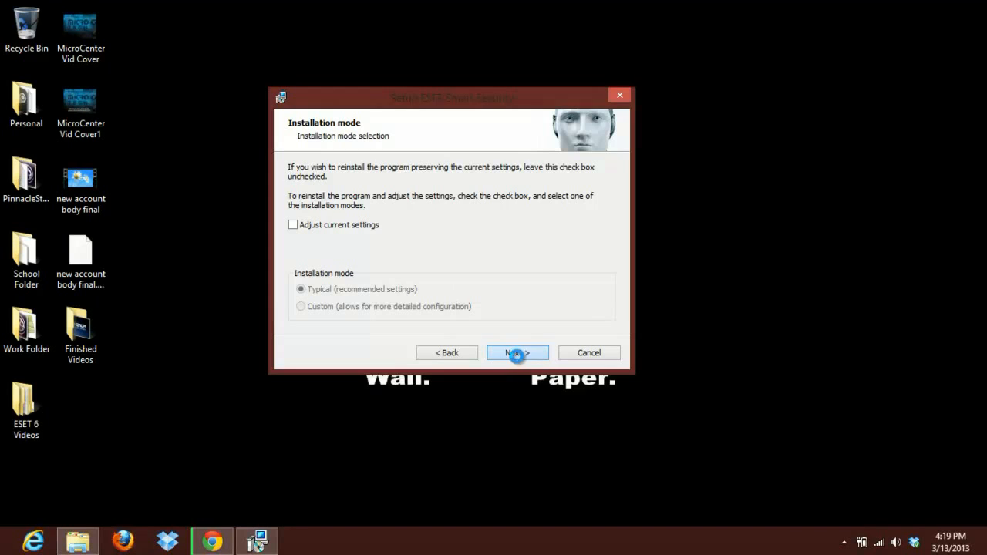
{"action": "left_click", "coordinate": [518, 352]}
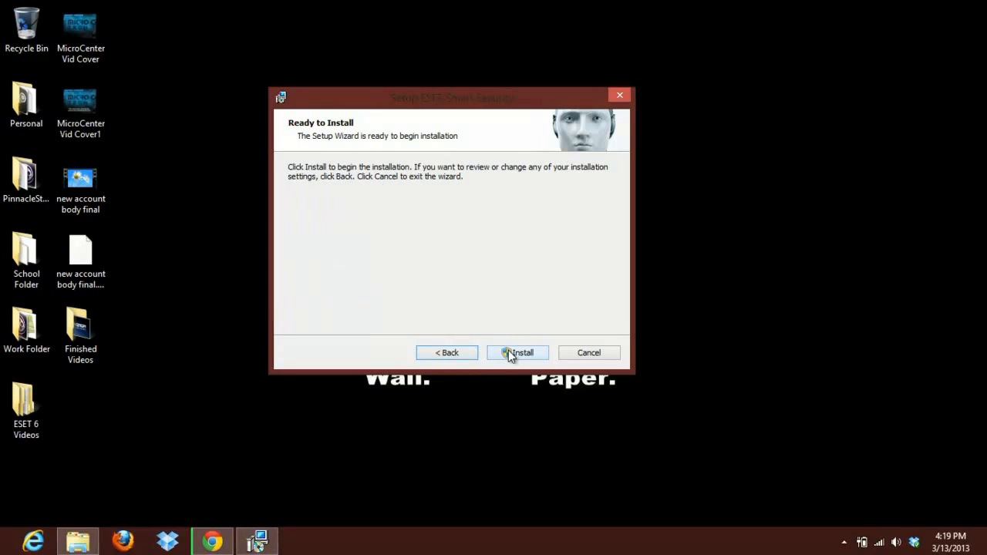
Step: Run the ESET Smart Security 6 installation to completion and finish the wizard
{"action": "left_click", "coordinate": [519, 352]}
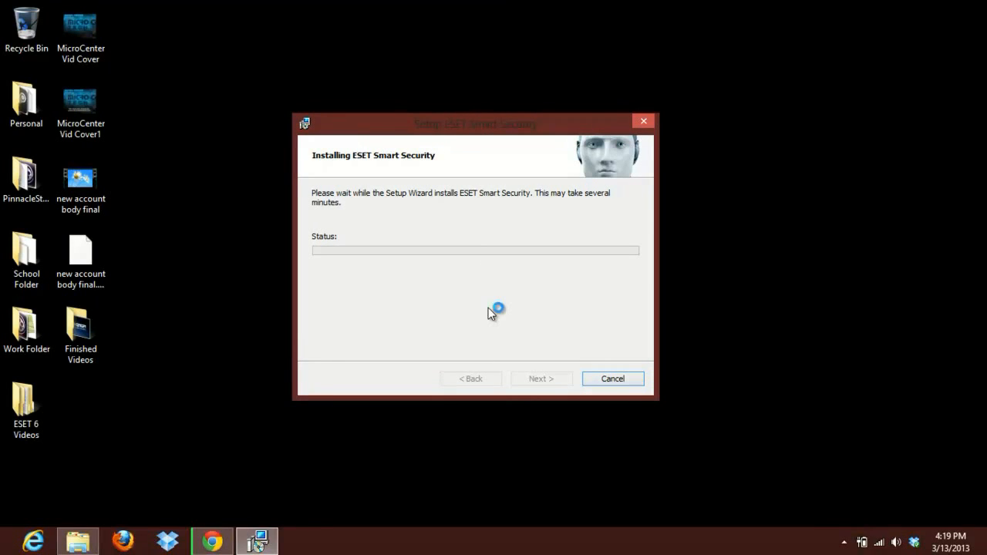
{"action": "mouse_move", "coordinate": [492, 314]}
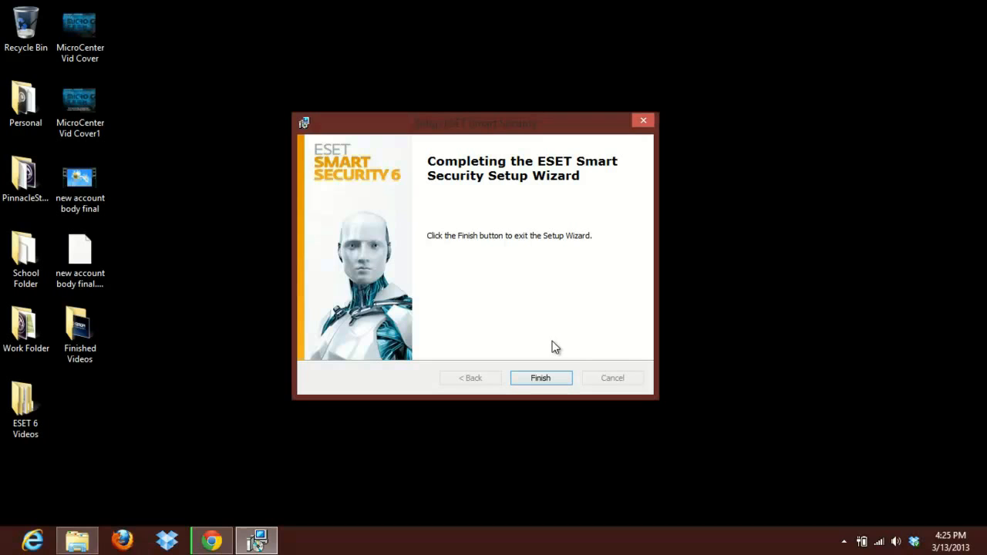
{"action": "left_click", "coordinate": [540, 378]}
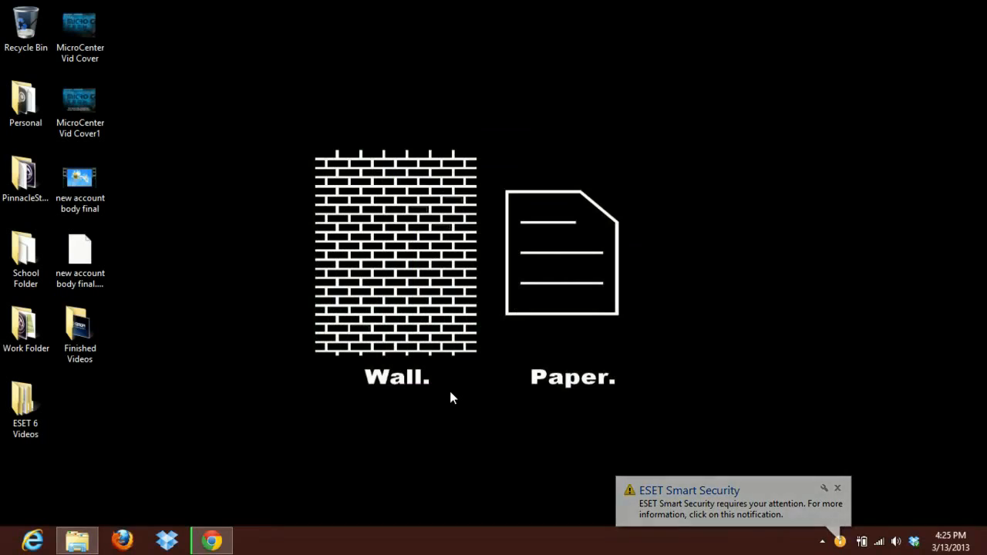
{"action": "mouse_move", "coordinate": [694, 502]}
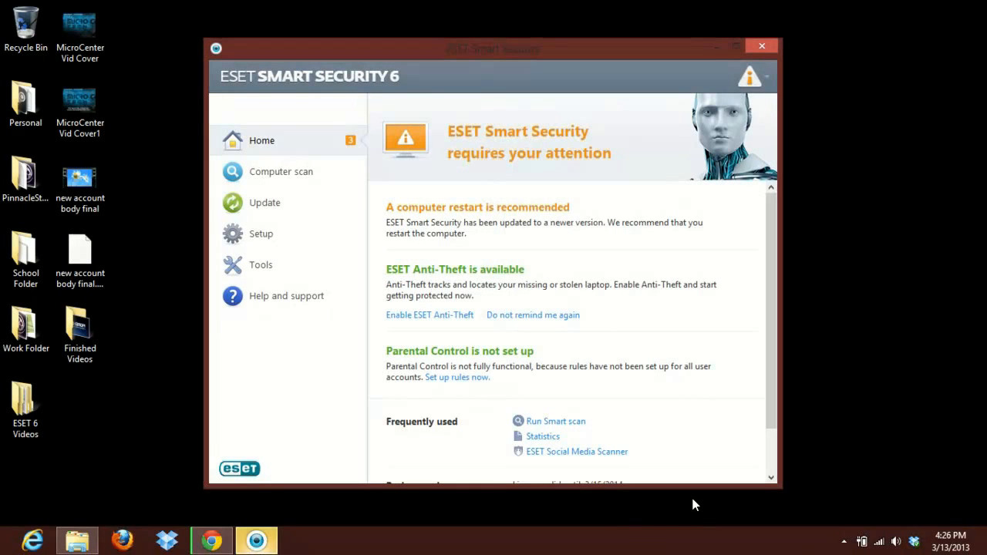
{"action": "mouse_move", "coordinate": [410, 228]}
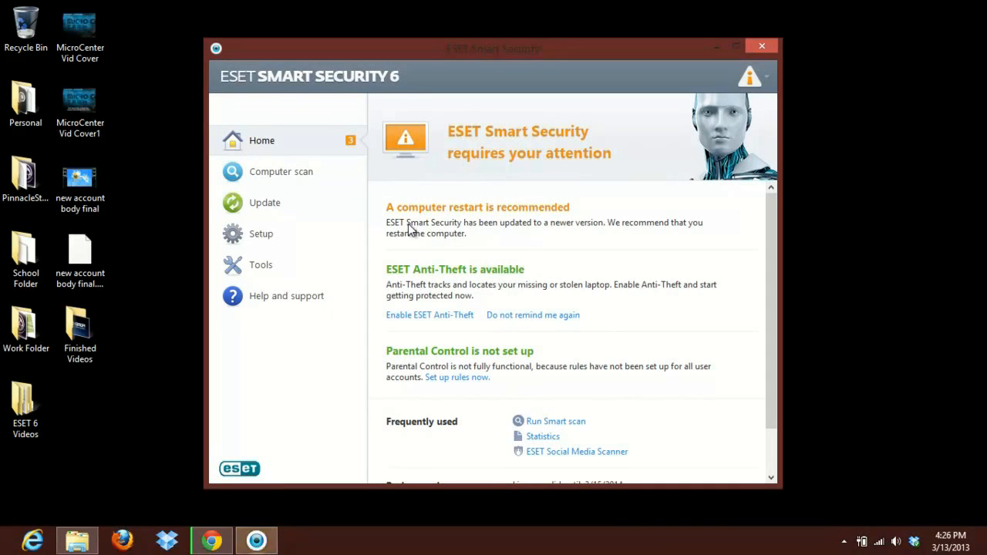
{"action": "mouse_move", "coordinate": [500, 246]}
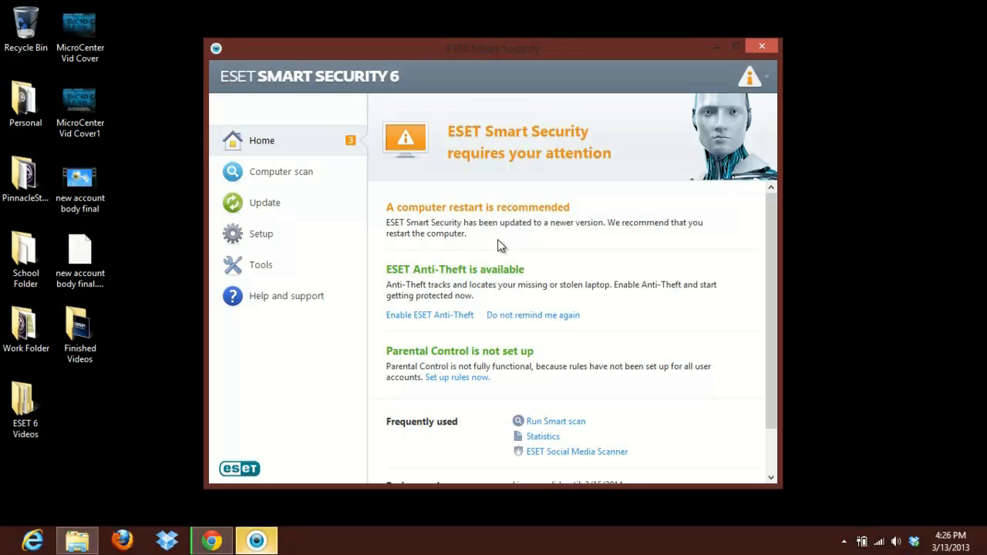
Step: Review the license valid until 3/15/2014 on Home, then show installed version 6.0.308.0 under Update
{"action": "scroll", "scroll_direction": "down", "scroll_amount": 3}
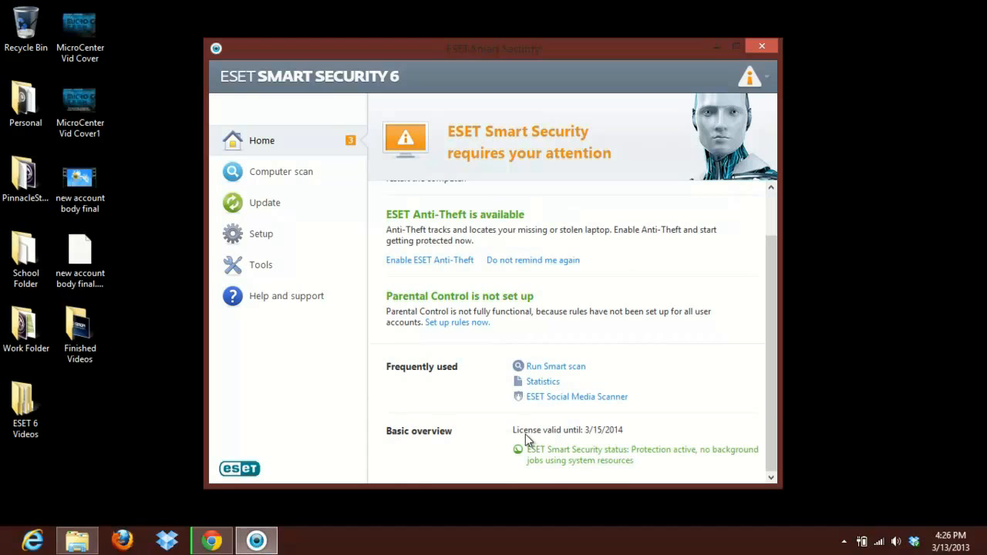
{"action": "mouse_move", "coordinate": [627, 441]}
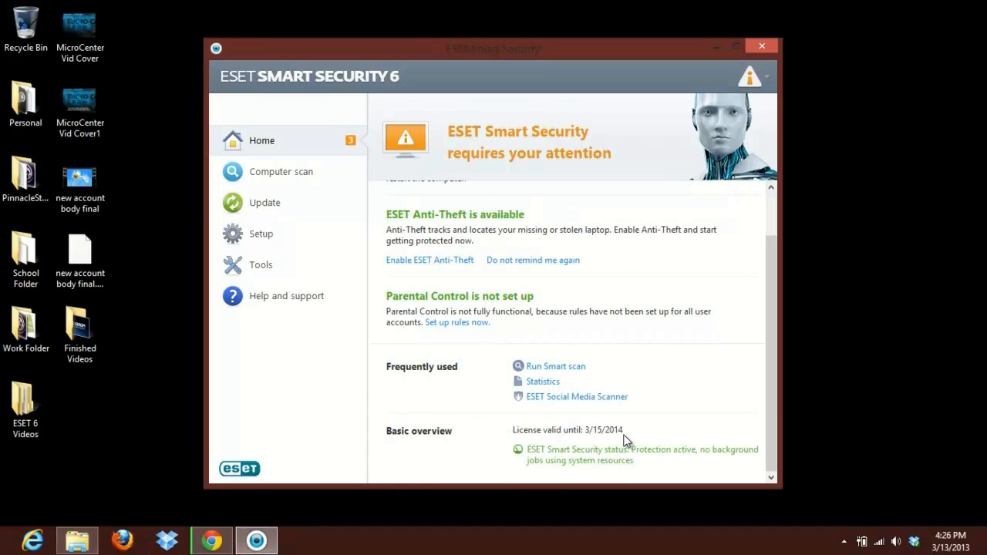
{"action": "scroll", "scroll_direction": "up", "scroll_amount": 3}
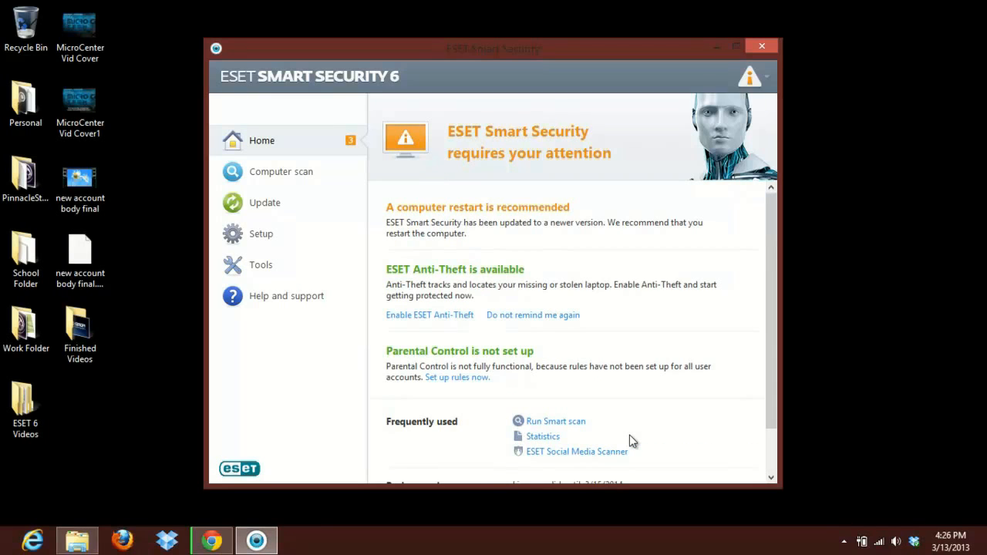
{"action": "left_click", "coordinate": [265, 202]}
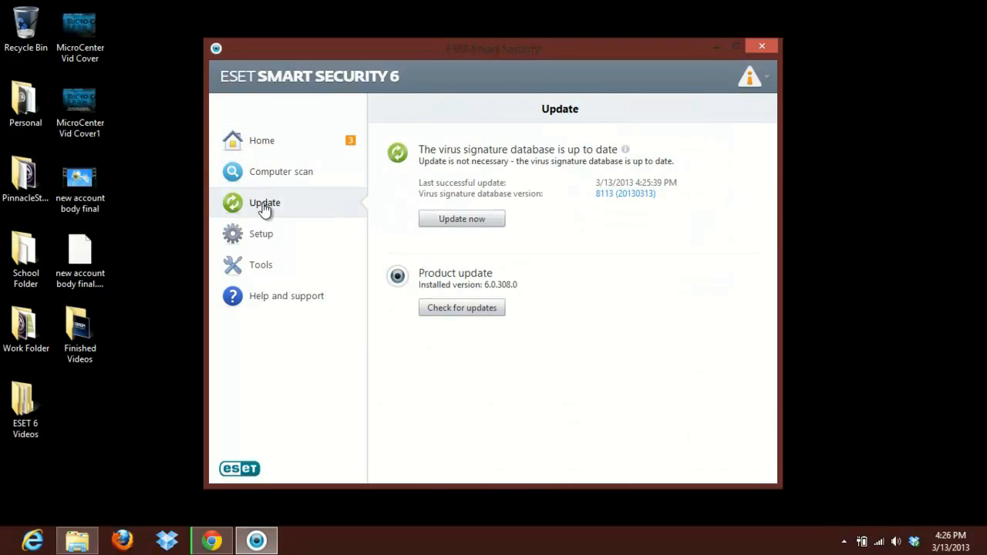
{"action": "mouse_move", "coordinate": [506, 299]}
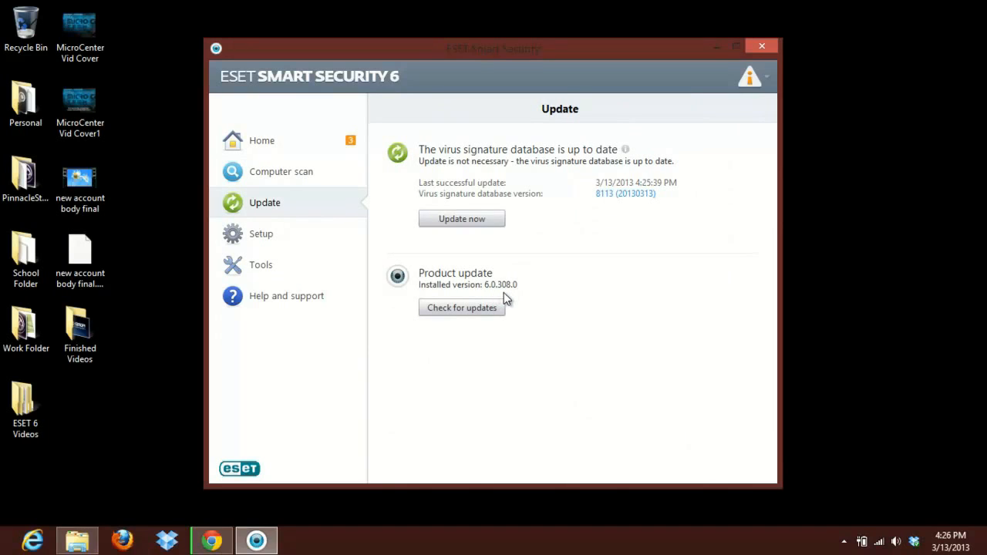